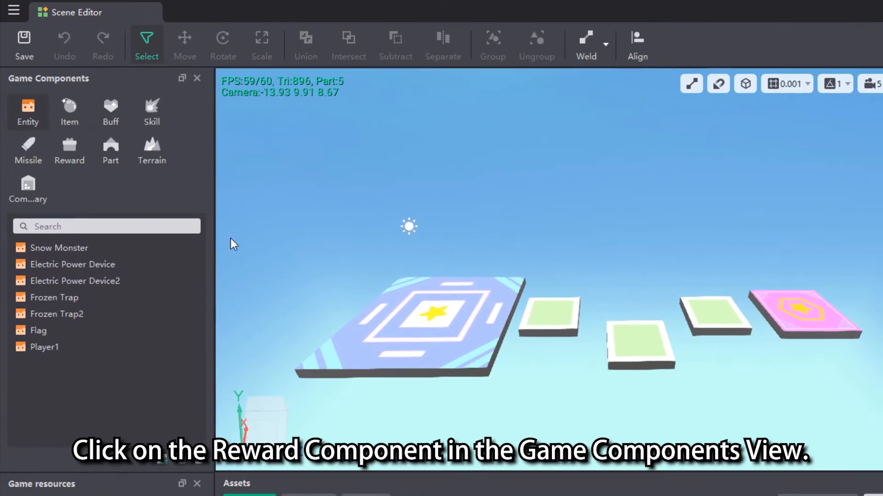
From the Reward component, start a new reward template and type the name 'rewards'.
left_click(70, 150)
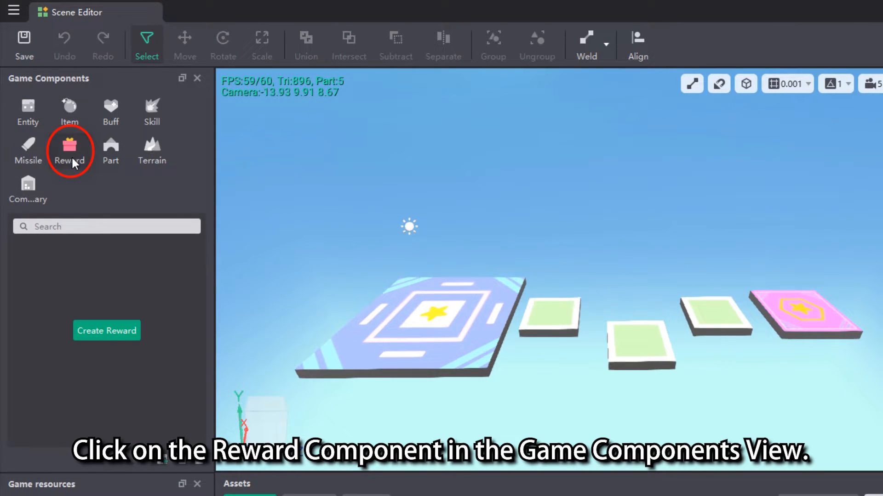
left_click(69, 149)
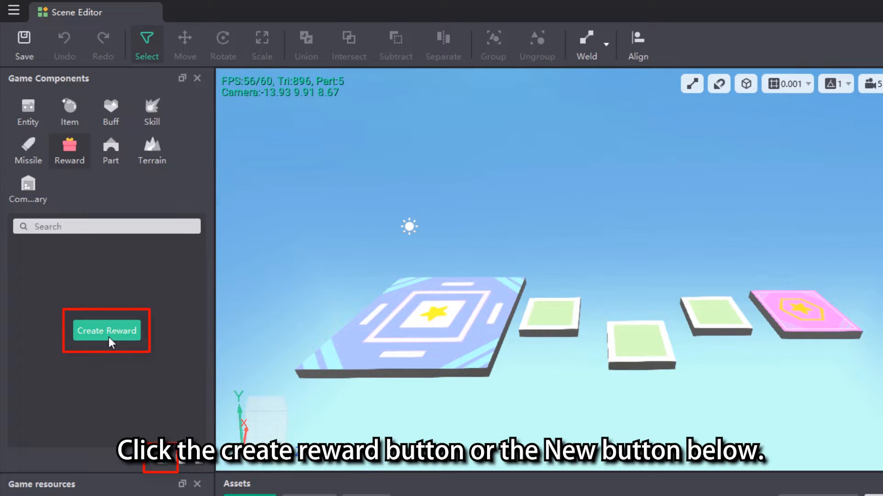
left_click(106, 331)
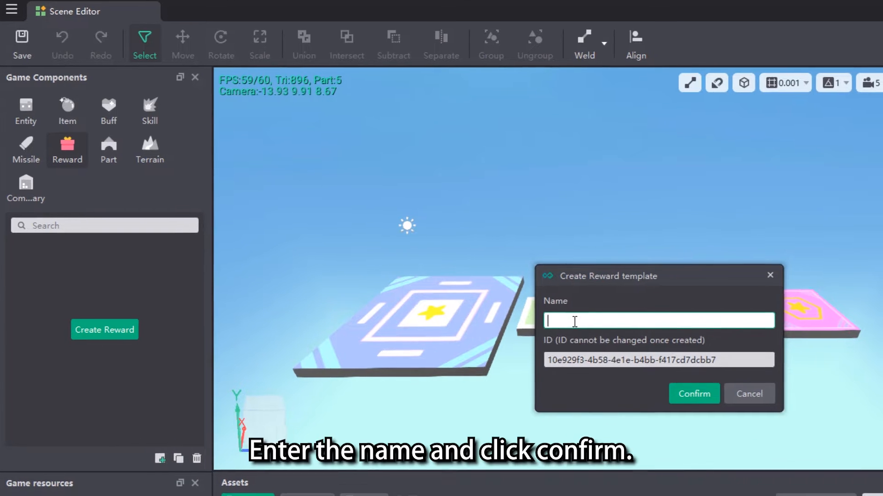
type("rewards")
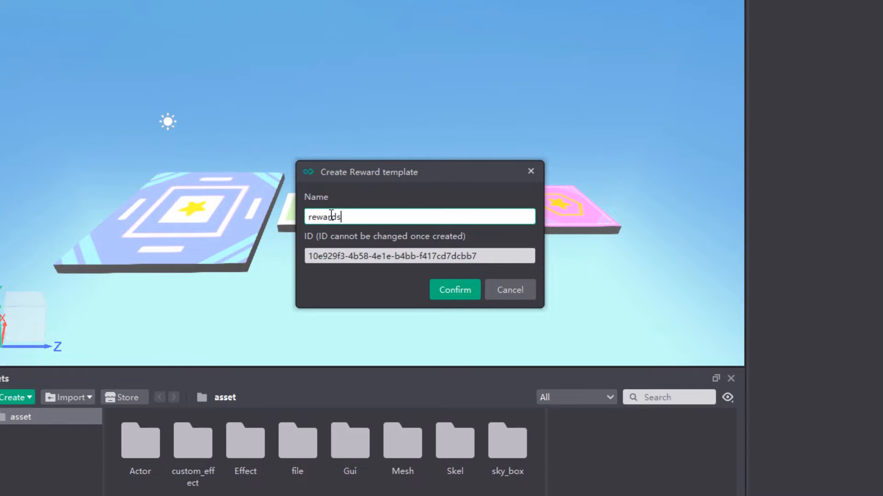
Confirm the 'rewards' template and select it to show its empty reward list.
left_click(455, 290)
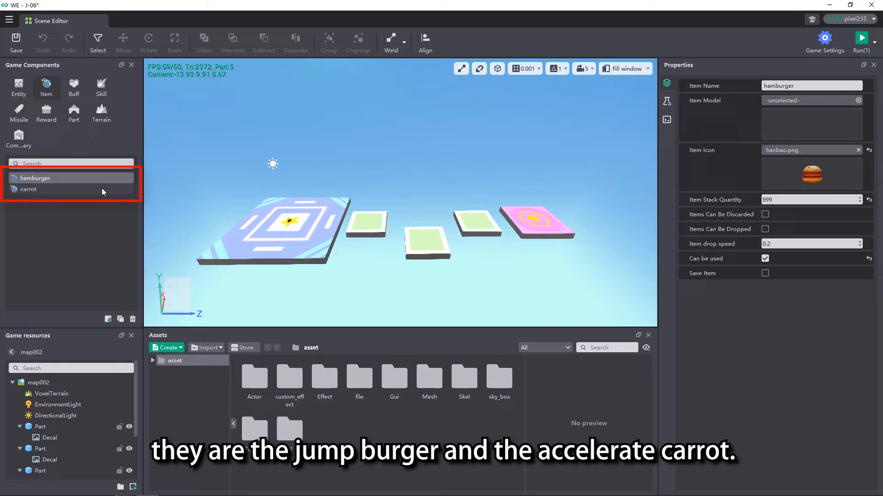
left_click(27, 189)
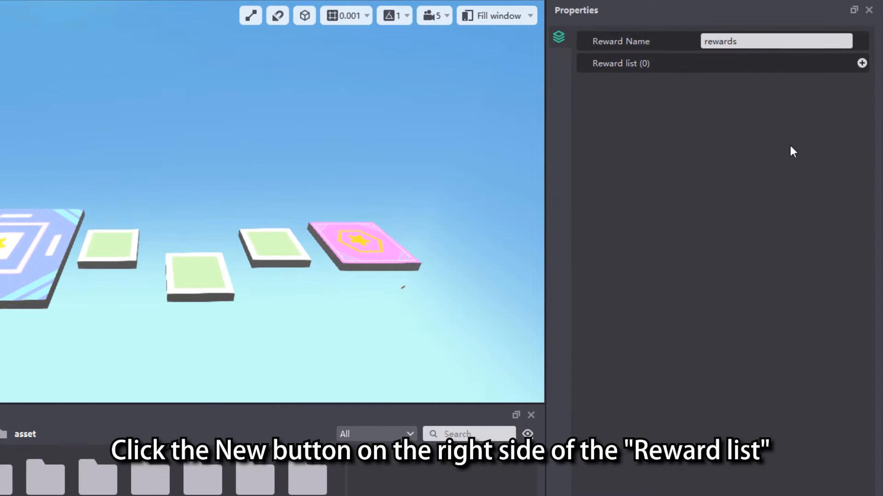
mouse_move(820, 113)
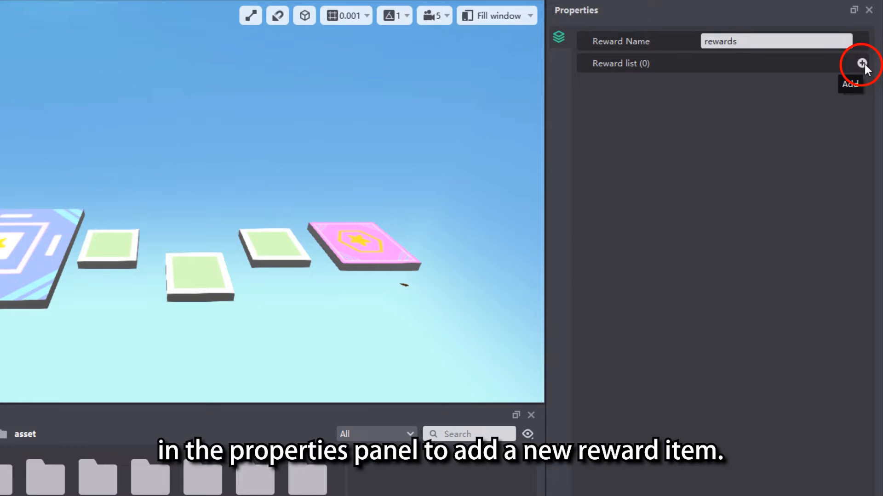
Add two reward entries and set the first to hamburger with quantity 1–1.
left_click(862, 63)
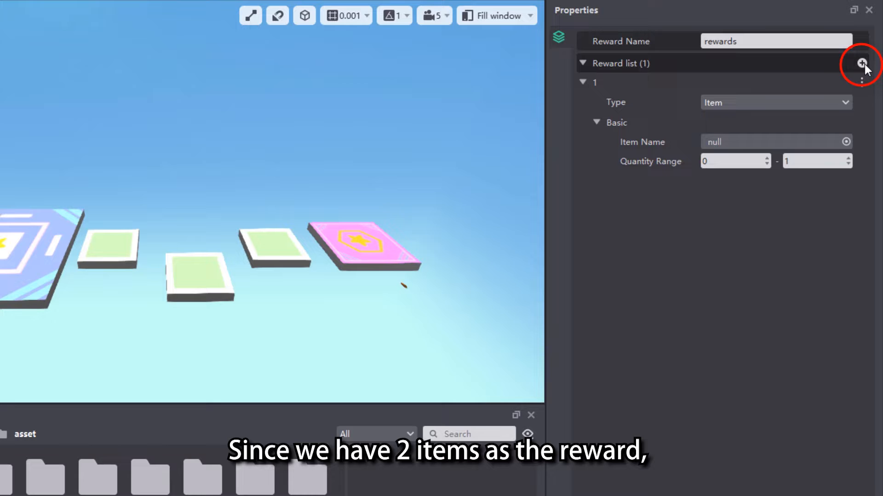
left_click(861, 63)
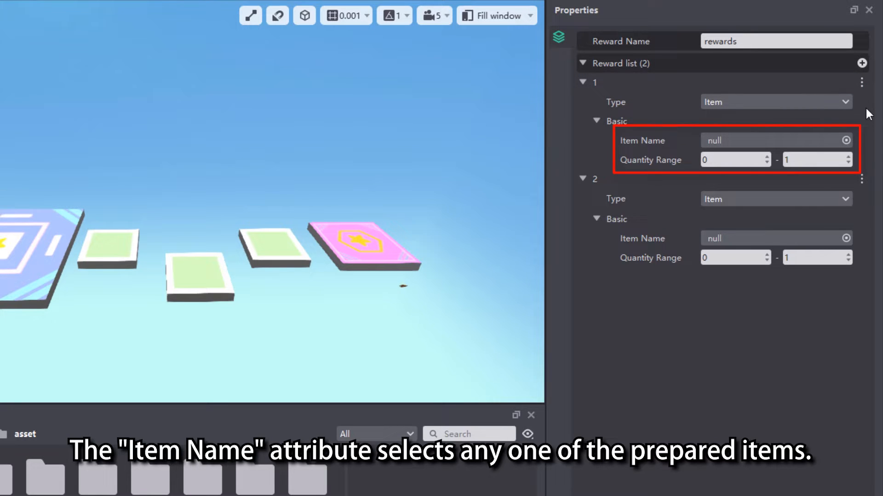
left_click(845, 139)
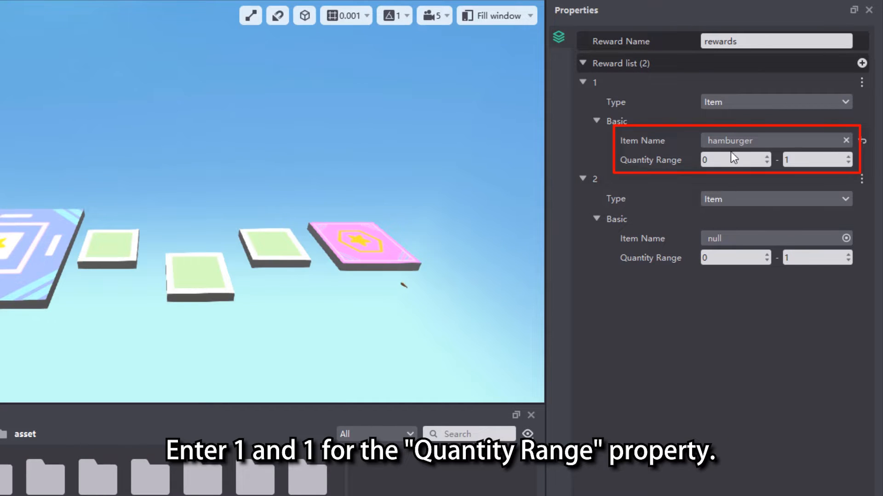
type("1")
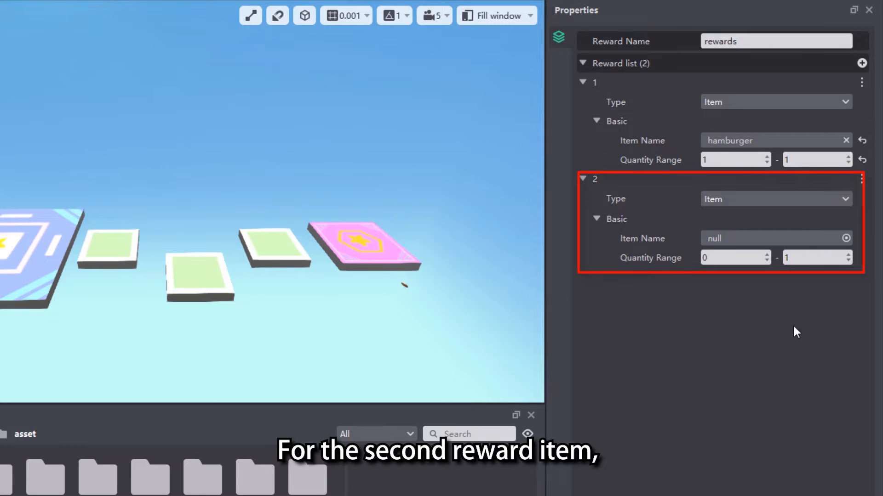
Set the second reward entry to carrot with quantity 1–1.
left_click(846, 238)
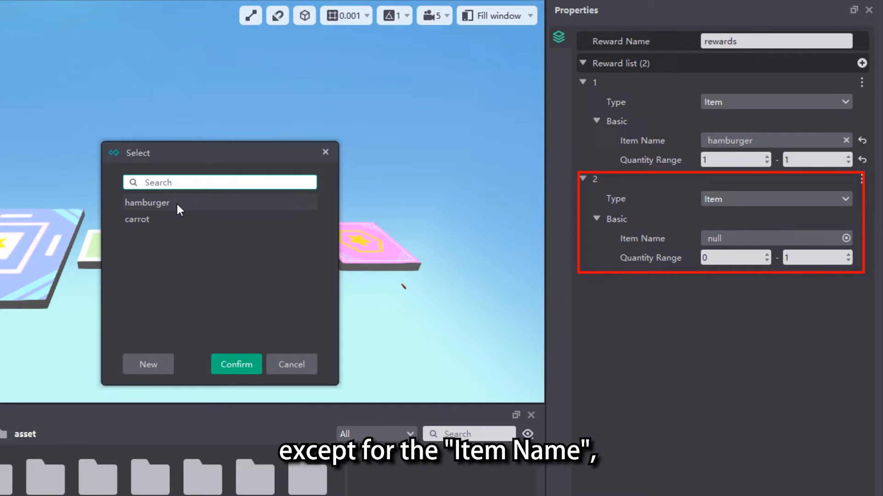
left_click(291, 365)
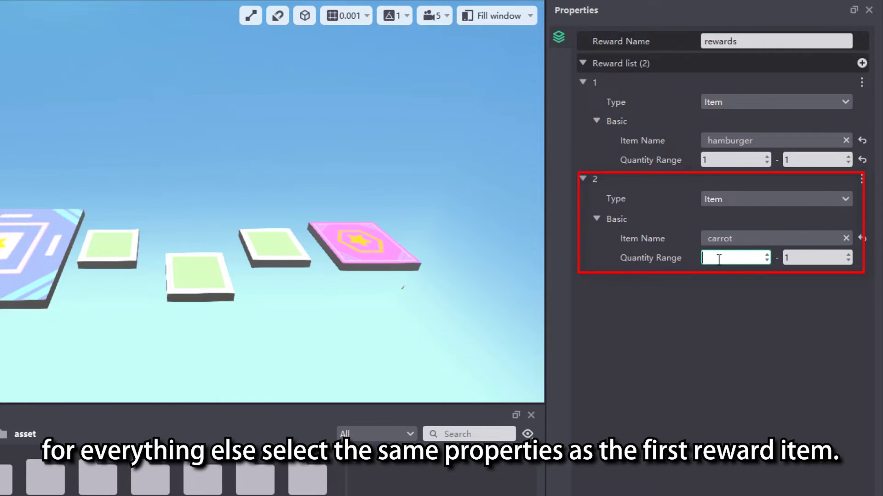
type("1")
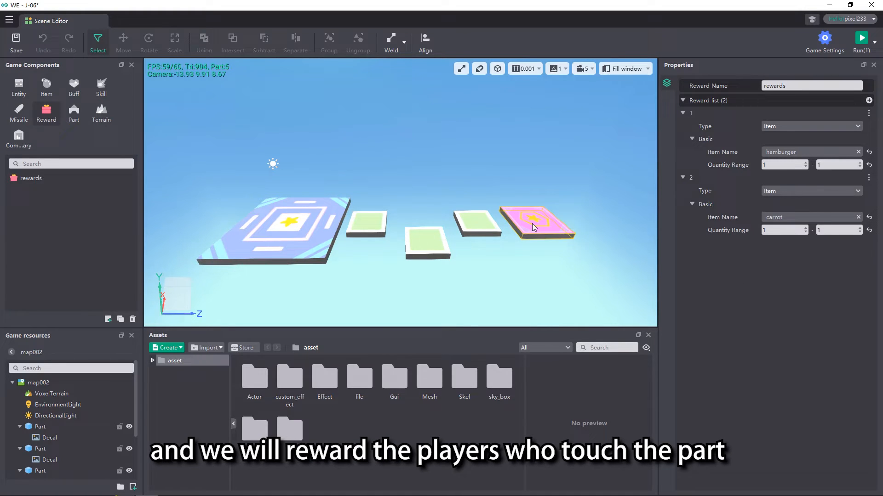
Select the pink platform and open its trigger event editor.
left_click(537, 223)
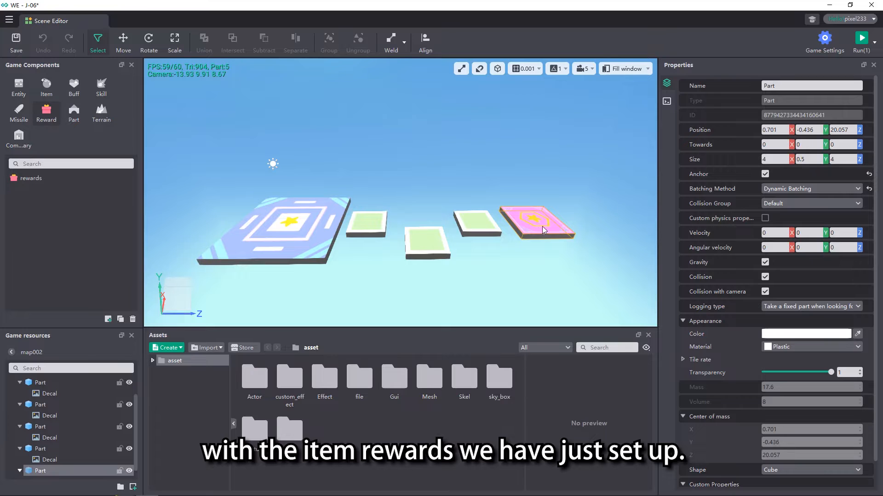
left_click(666, 101)
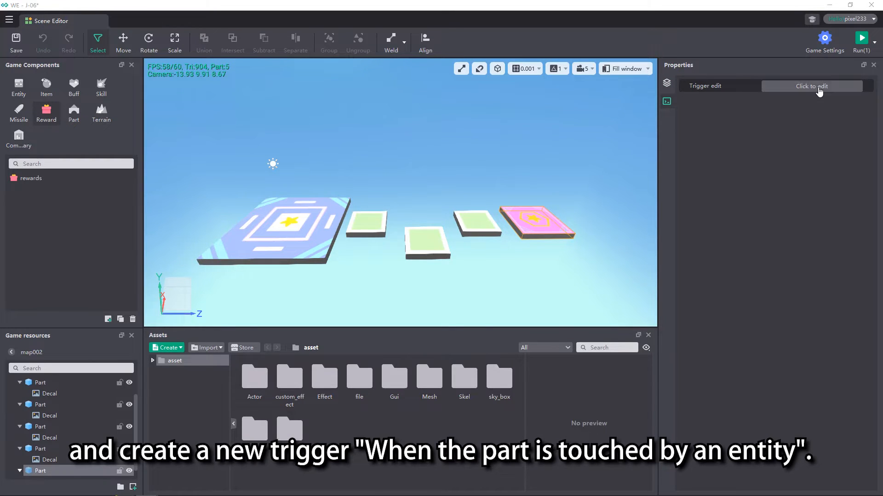
left_click(811, 86)
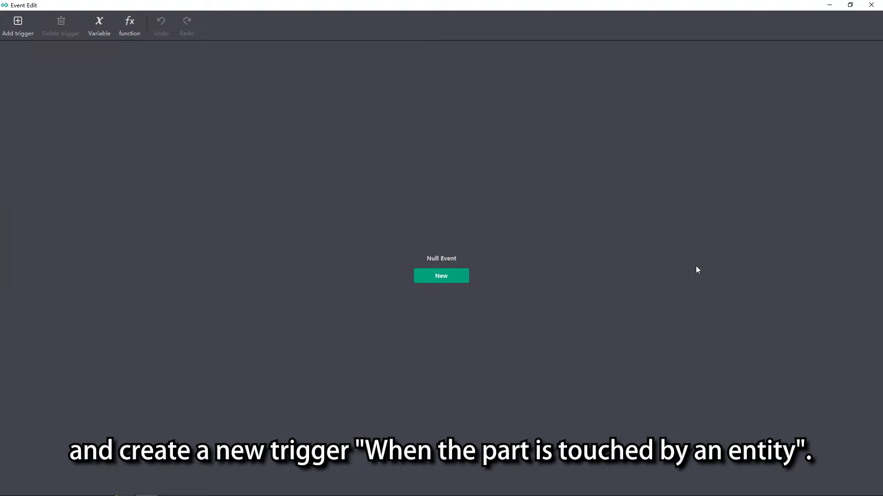
Create a touched-by-entity trigger that gives the touching entity the 'rewards' template.
left_click(441, 276)
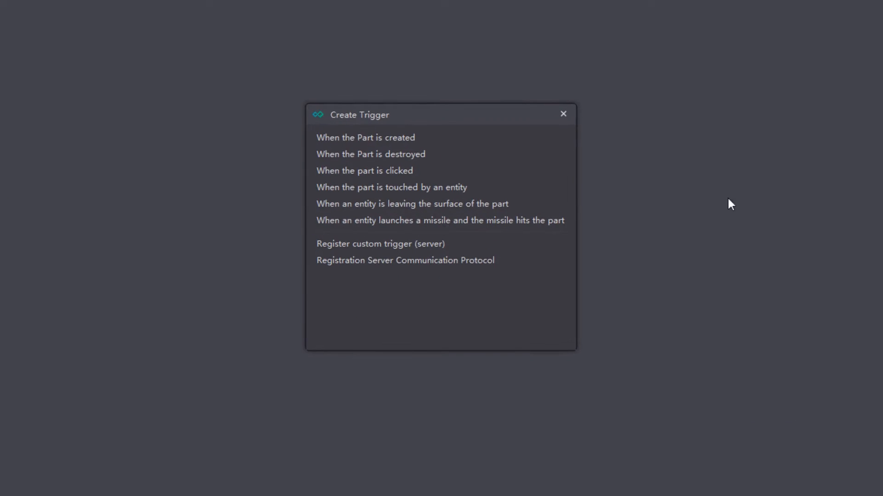
left_click(391, 187)
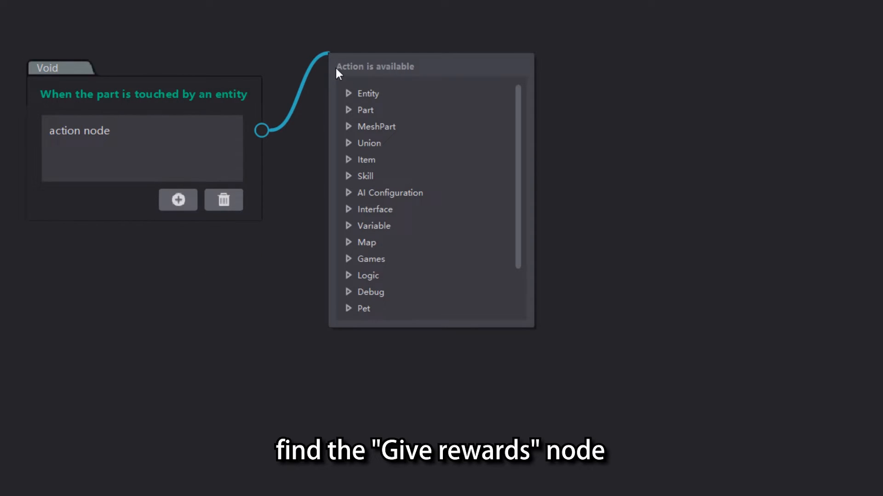
left_click(368, 93)
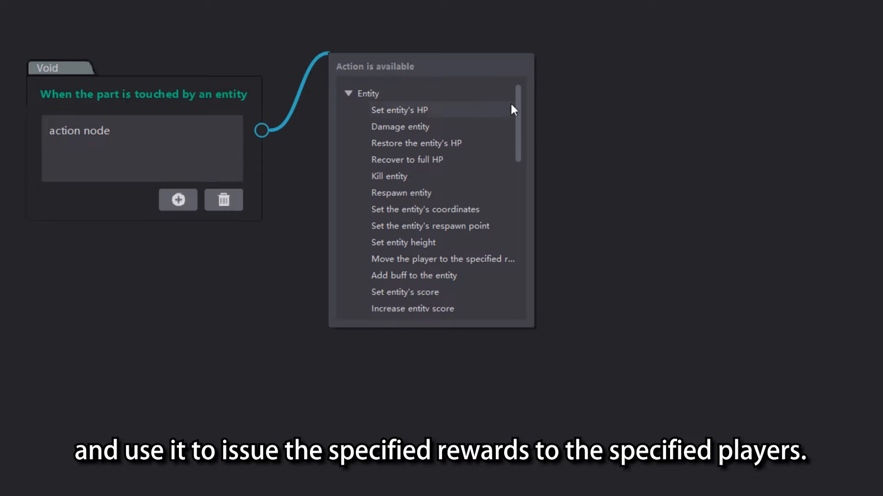
scroll("down", 3)
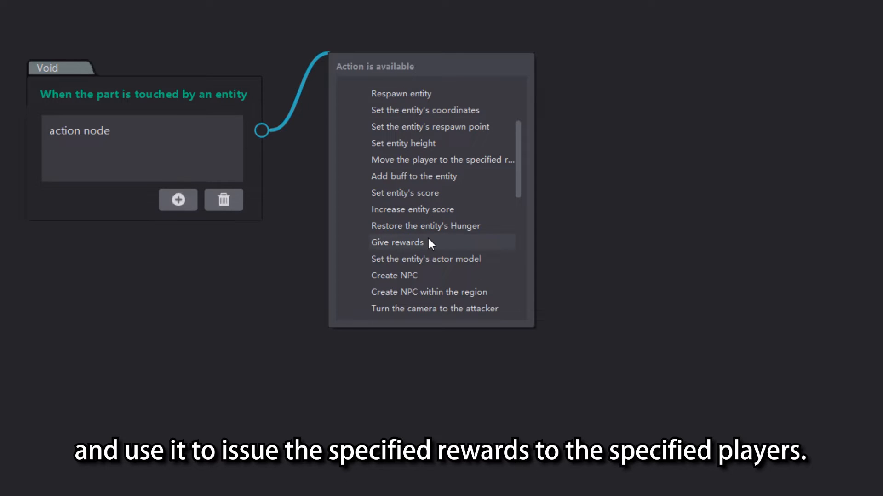
left_click(396, 242)
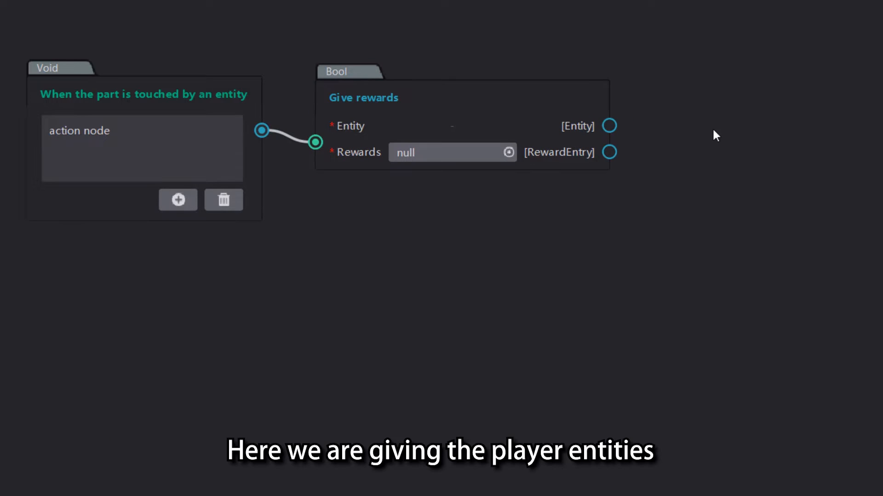
left_click(612, 126)
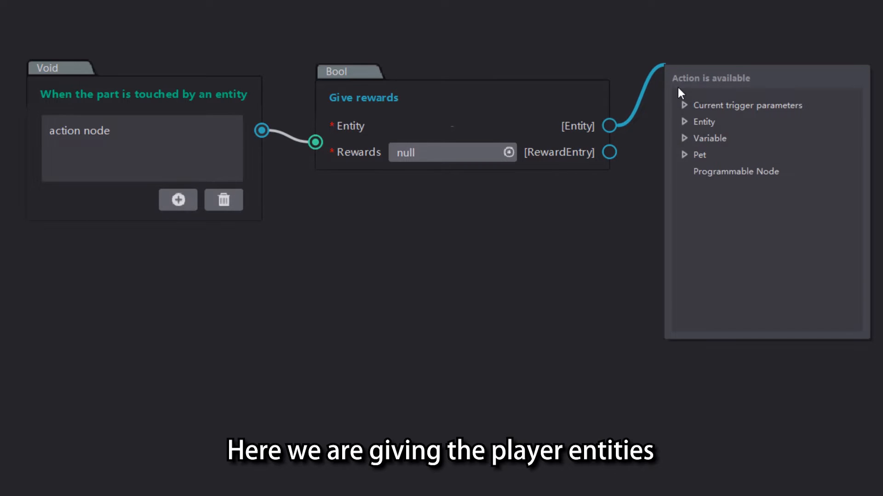
left_click(747, 106)
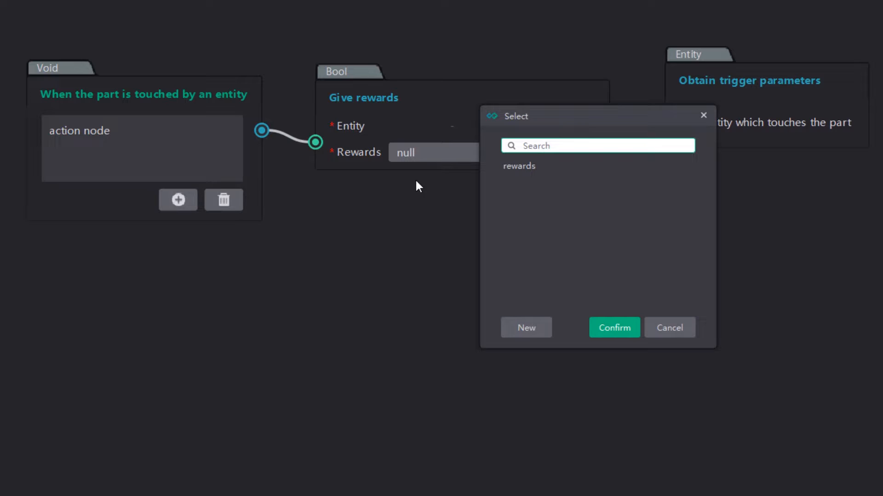
left_click(615, 328)
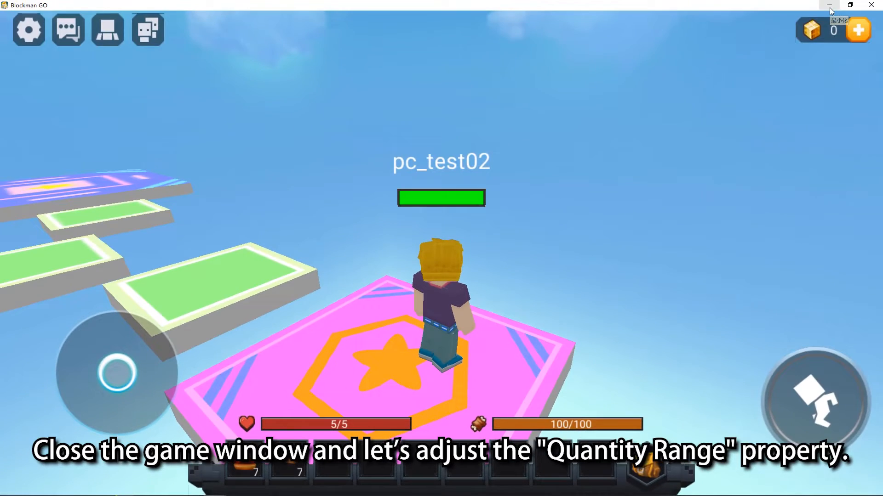
Close the Blockman GO playtest window after reaching the pink platform.
left_click(831, 5)
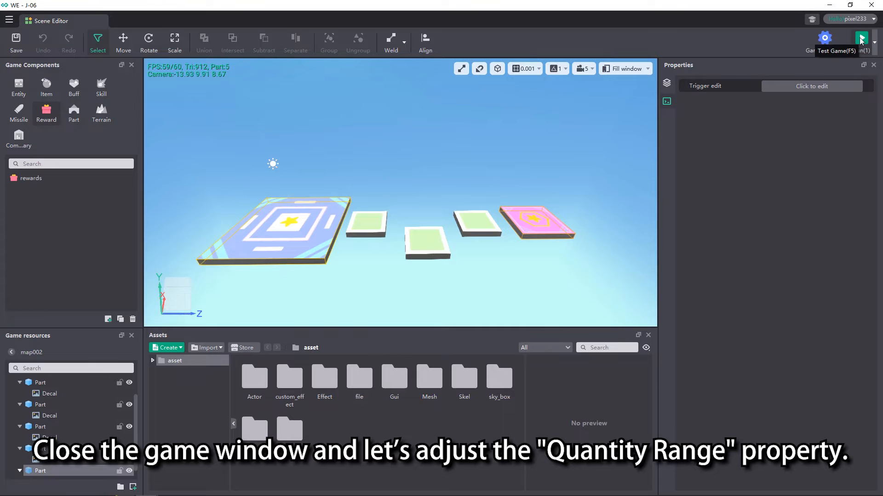
In the rewards template, set hamburgers to 1–2 and carrots to 3–4.
left_click(30, 178)
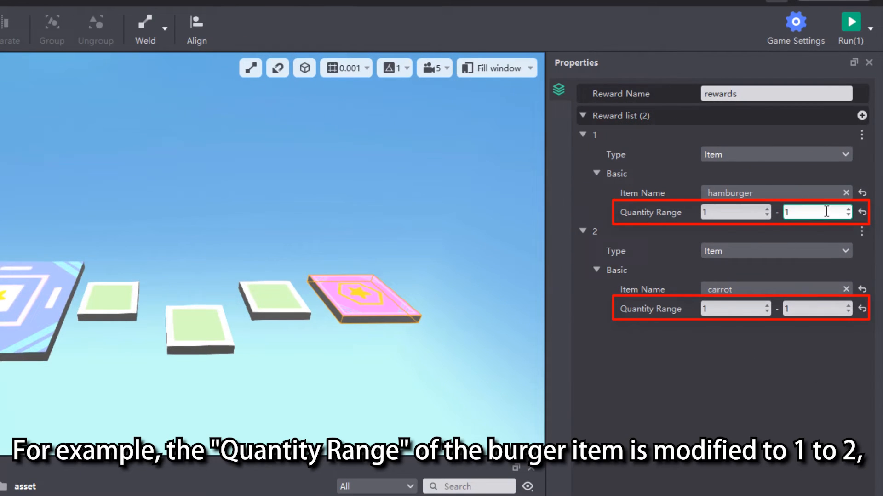
type("2")
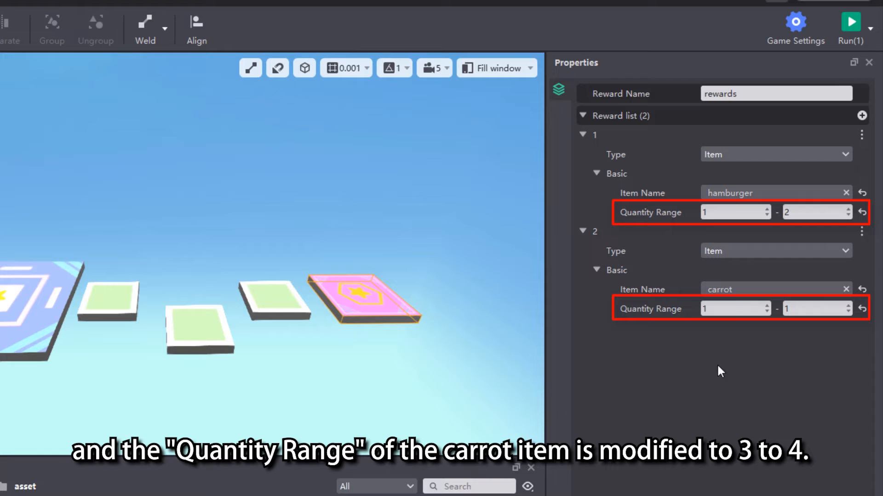
type("4")
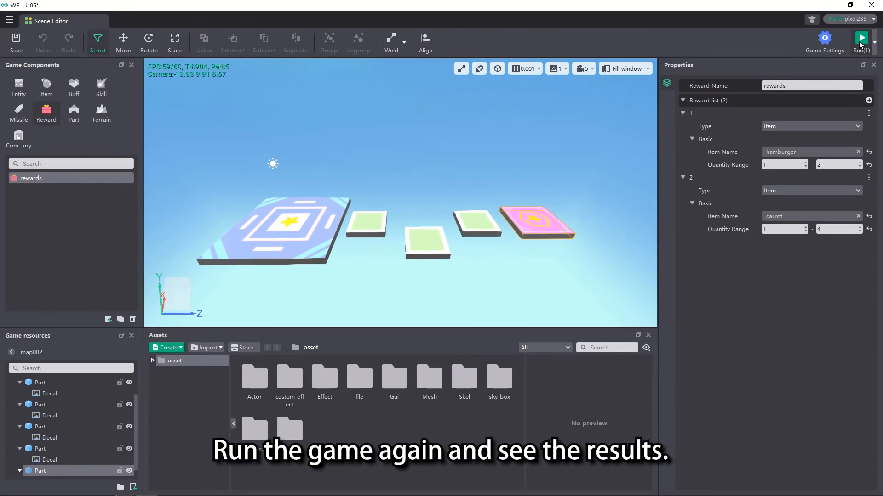
Run the game and maximize the Blockman GO playtest window.
left_click(861, 38)
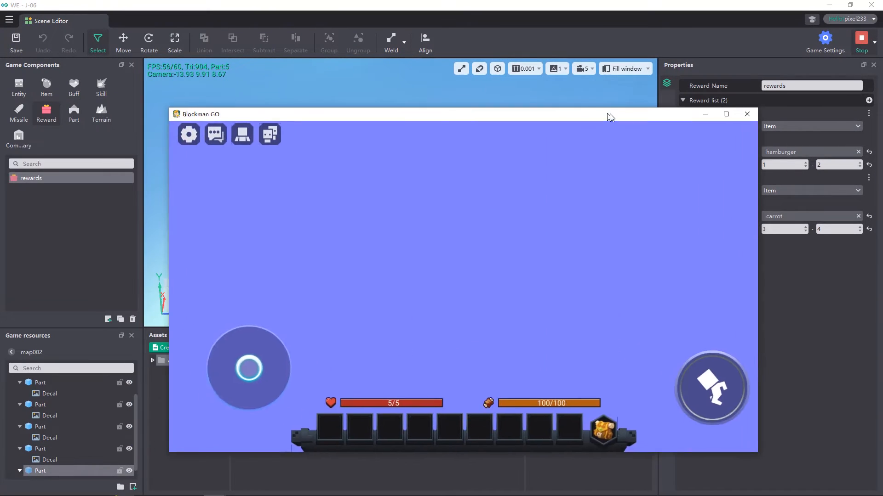
left_click(726, 114)
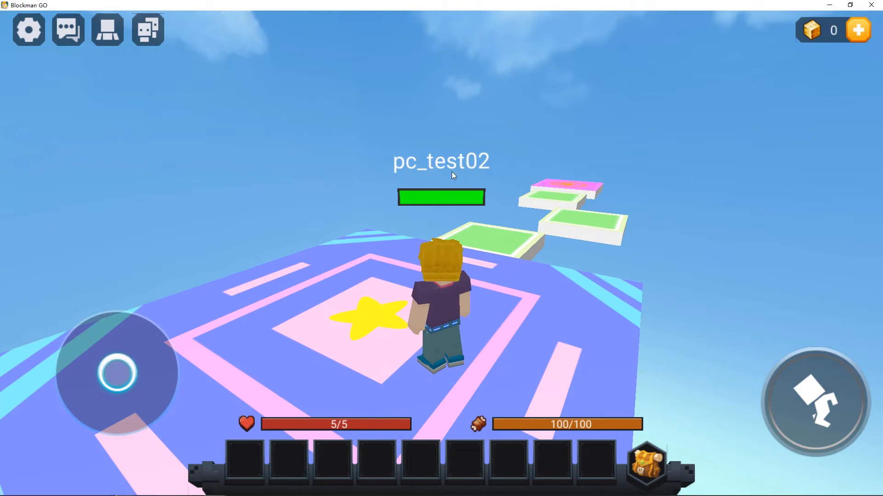
mouse_move(501, 187)
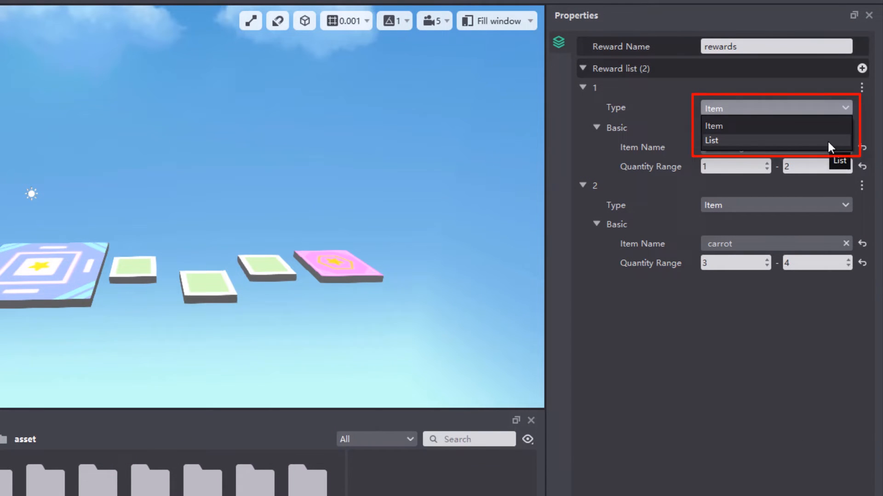
Switch reward 1's Type to List and add a nested list entry.
left_click(711, 141)
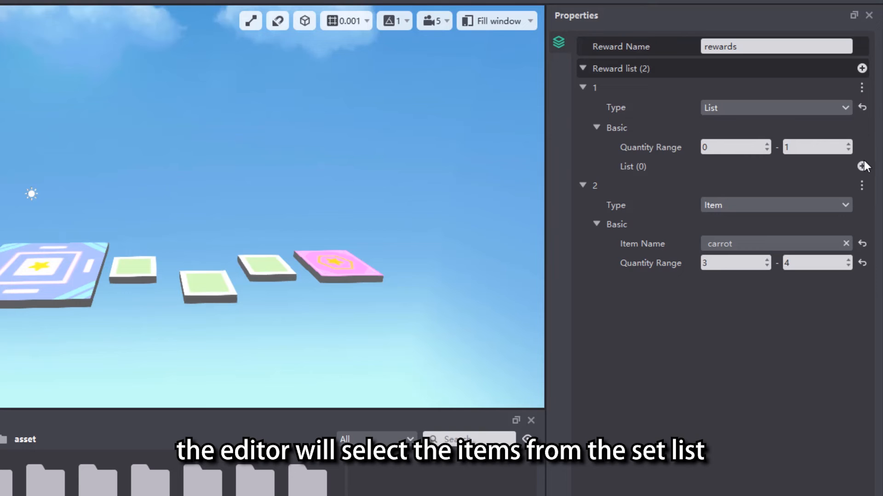
left_click(862, 166)
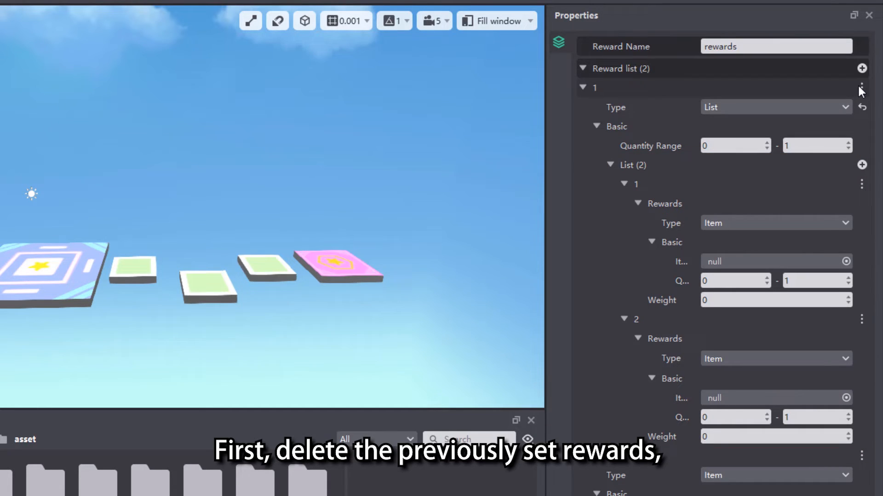
Delete the hamburger and carrot rewards, then add one fresh empty reward entry.
left_click(860, 86)
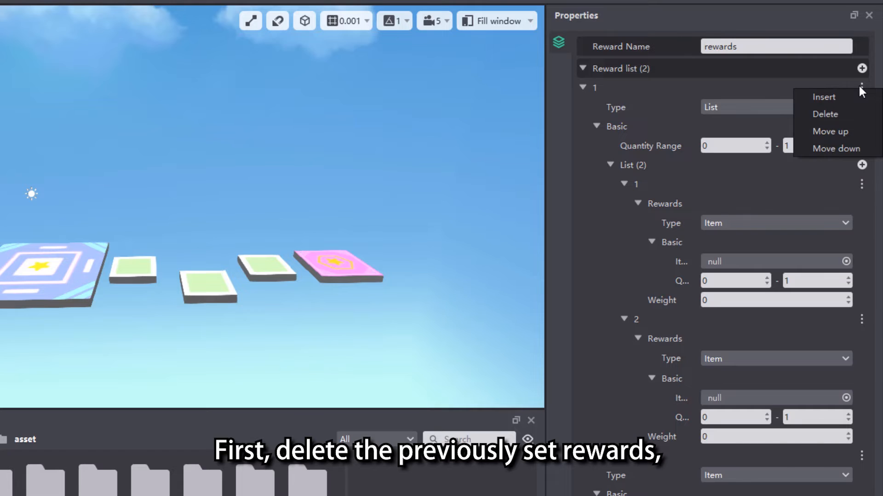
left_click(824, 114)
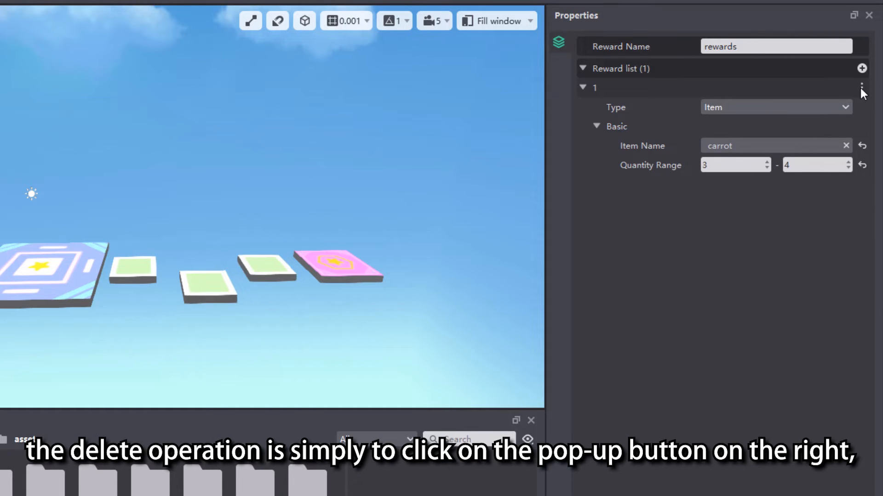
left_click(861, 85)
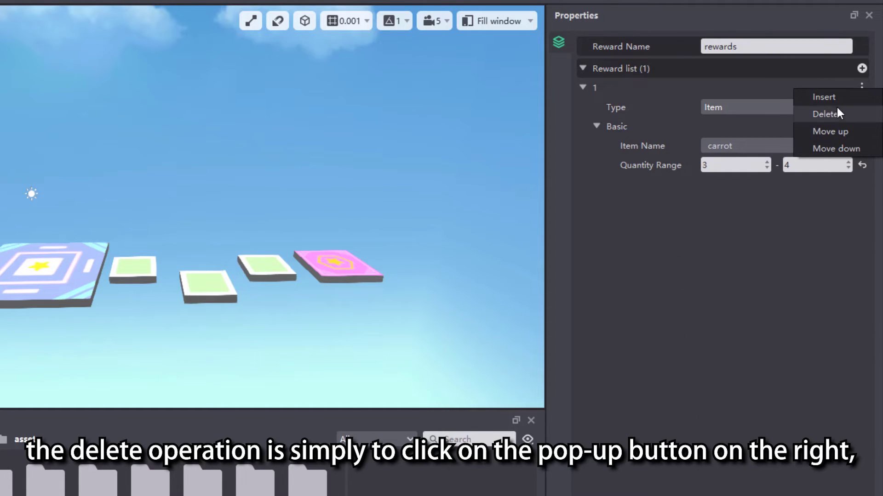
left_click(824, 115)
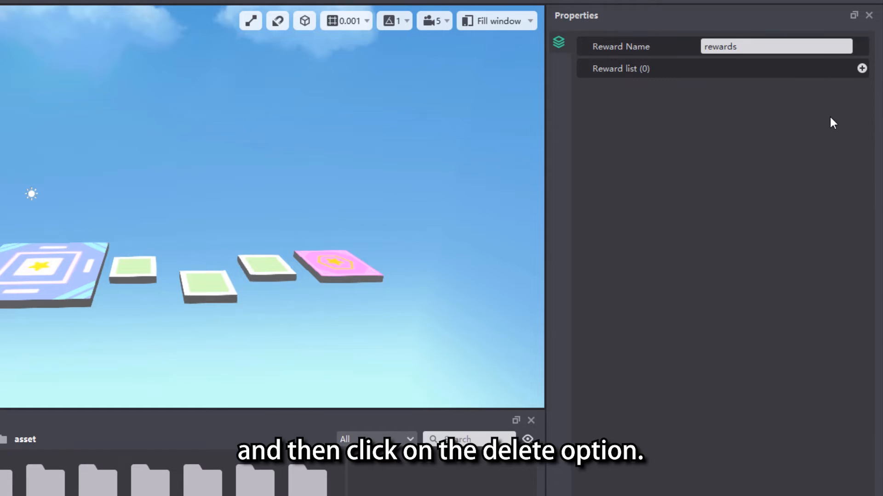
left_click(861, 68)
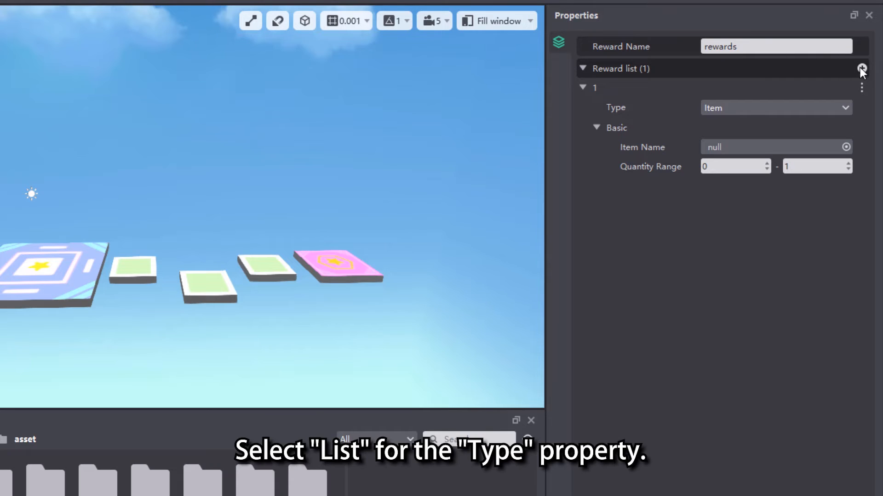
Switch the reward to List type, set quantity maximum 0, and add two nested entries.
left_click(775, 108)
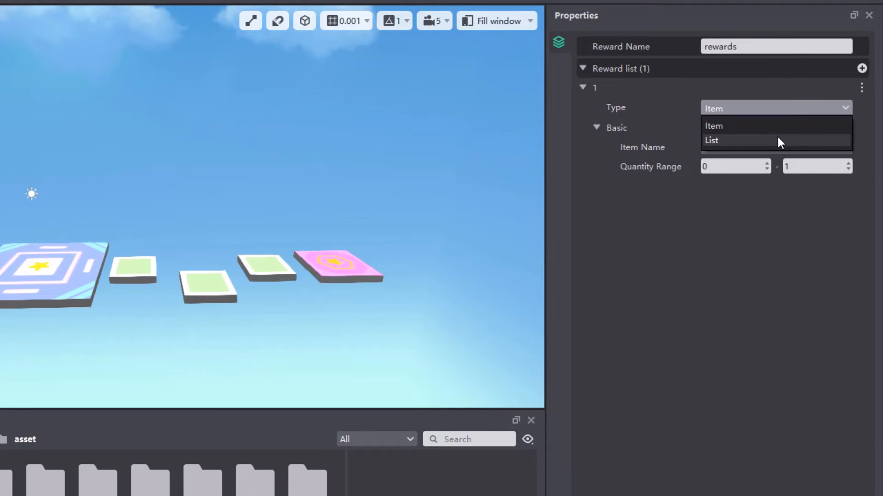
left_click(711, 140)
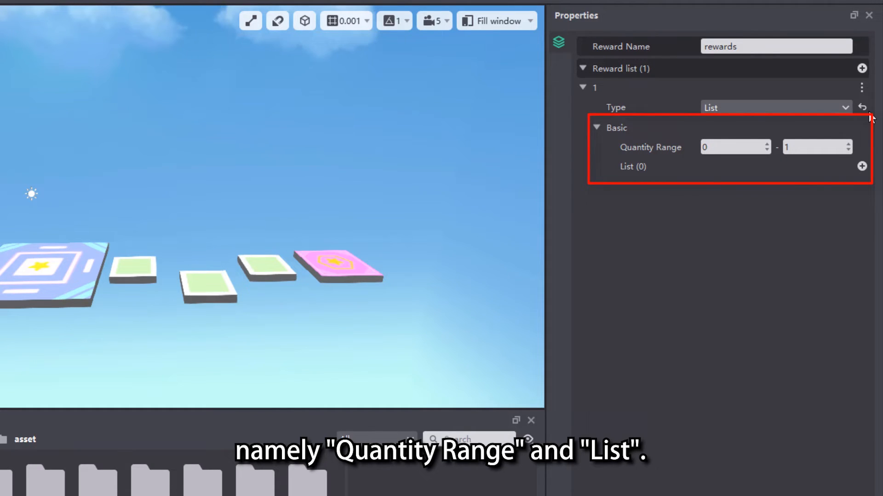
left_click(815, 147)
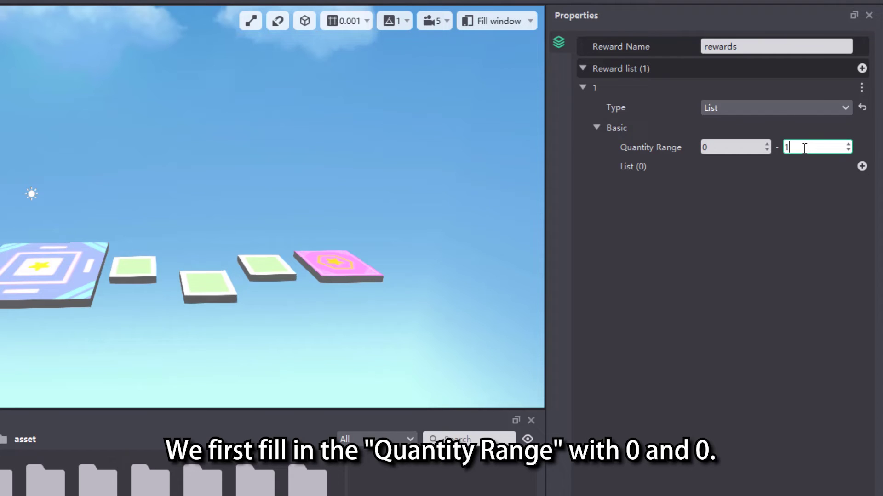
type("0")
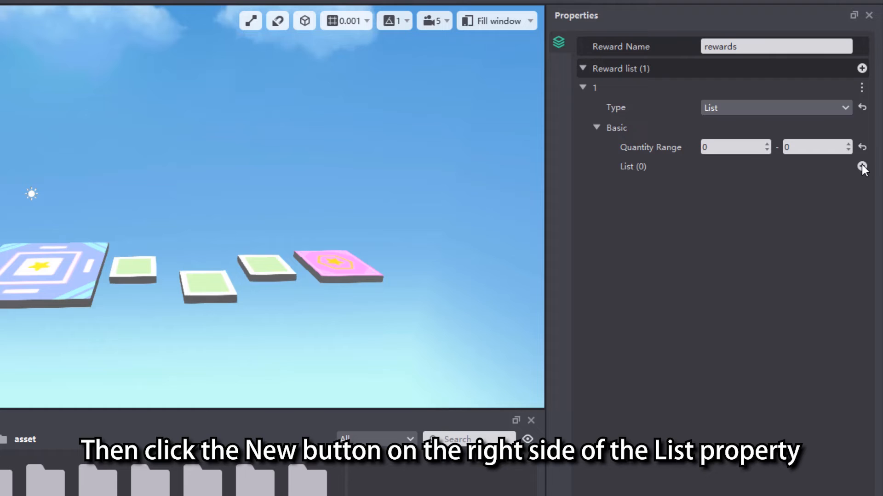
left_click(862, 166)
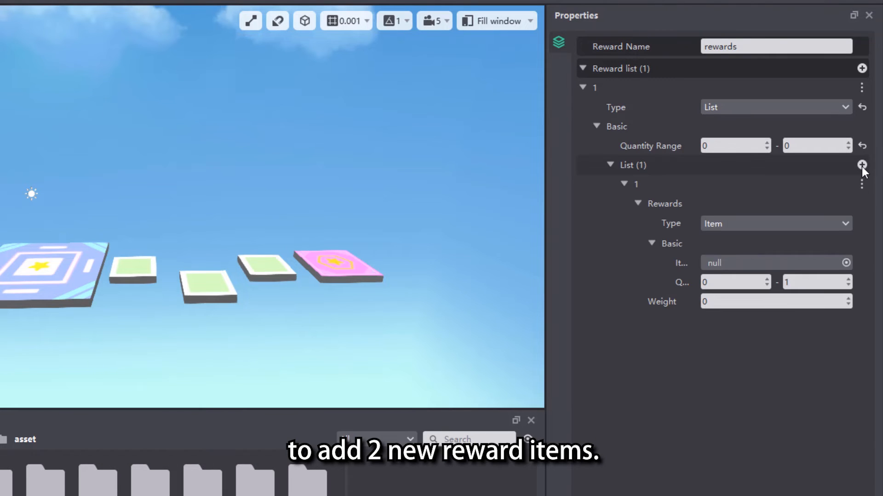
left_click(862, 164)
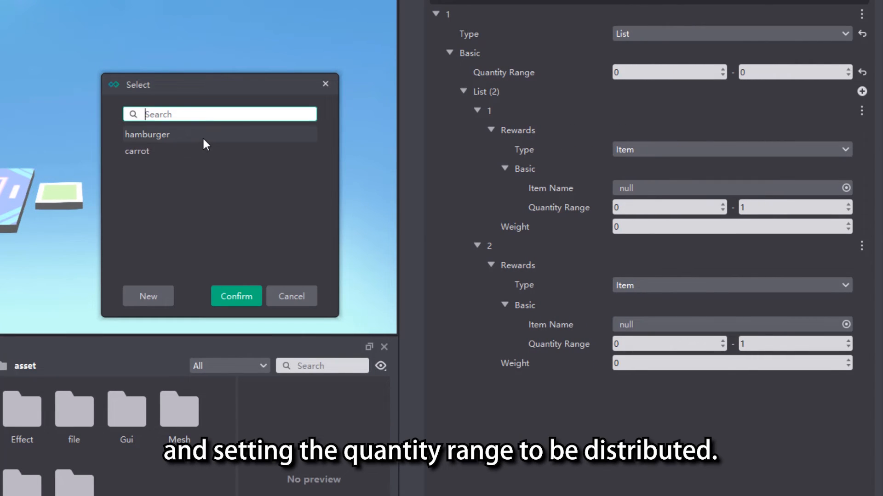
Fill the nested entries: carrot with weight 10 and hamburger with weight 1.
left_click(136, 151)
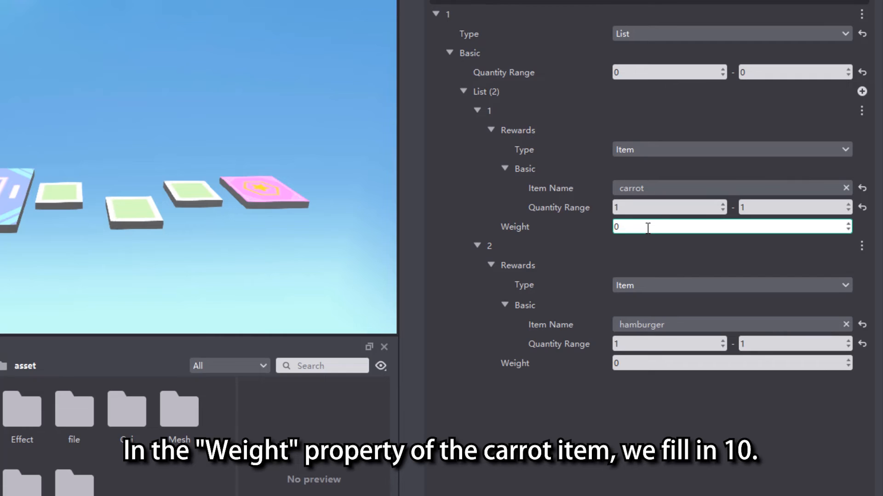
type("10")
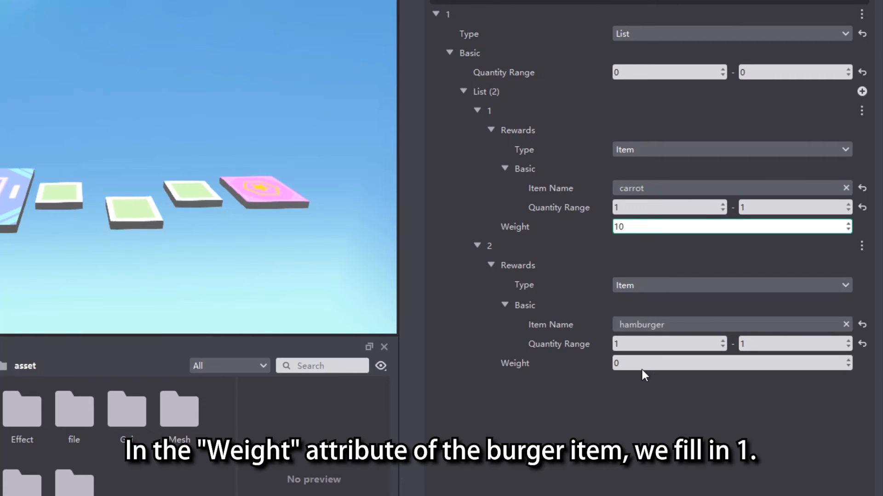
type("1")
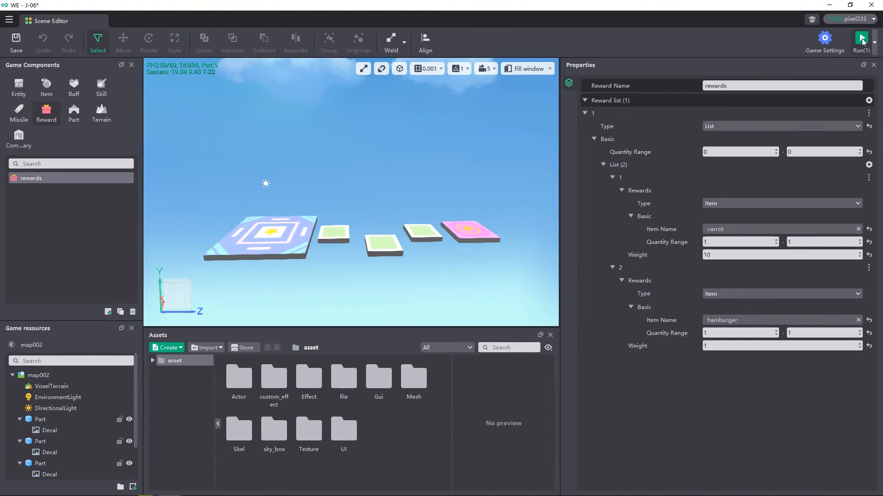
Launch a test run of the game from the Run button.
left_click(862, 39)
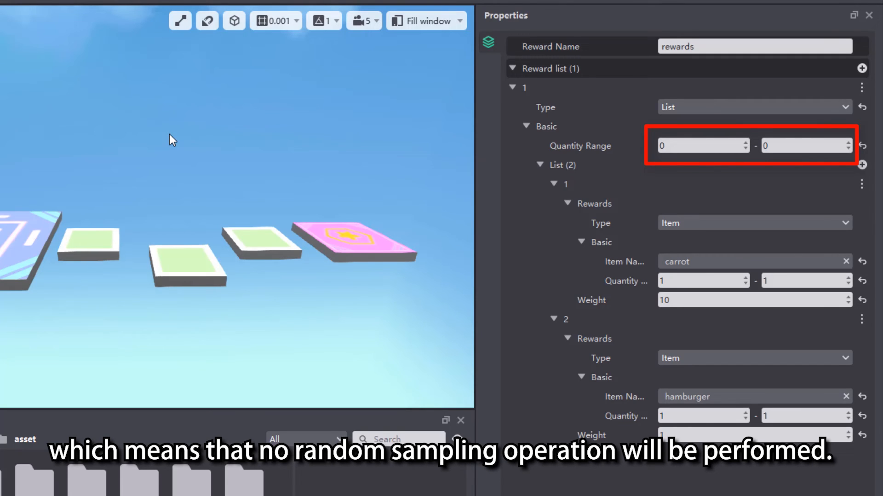
Set the List reward's quantity to 1–1, rerun the game, and maximize its window.
left_click(802, 146)
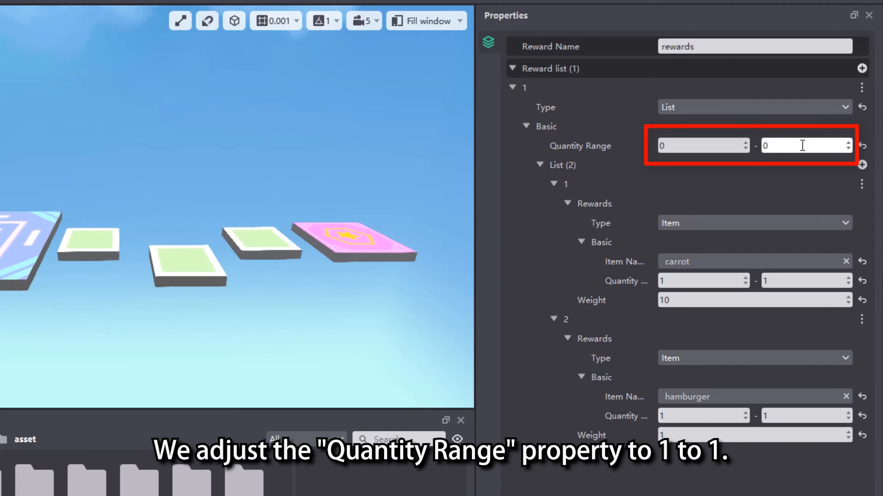
type("1")
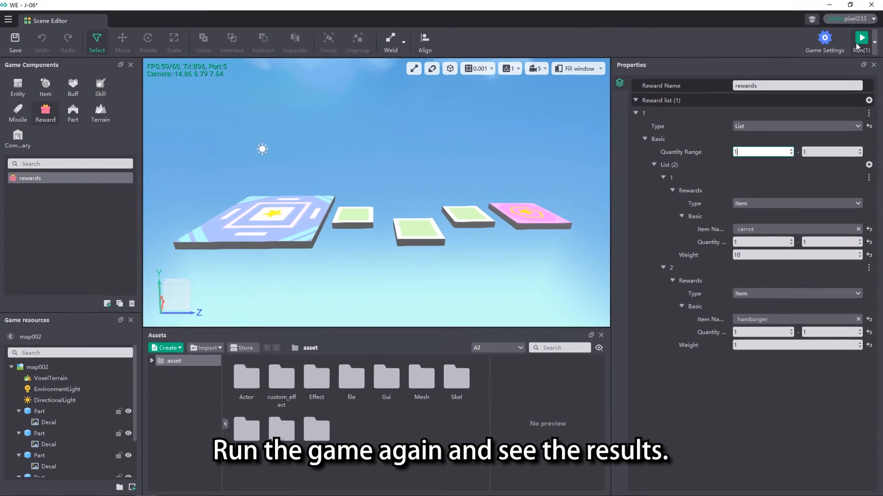
left_click(861, 36)
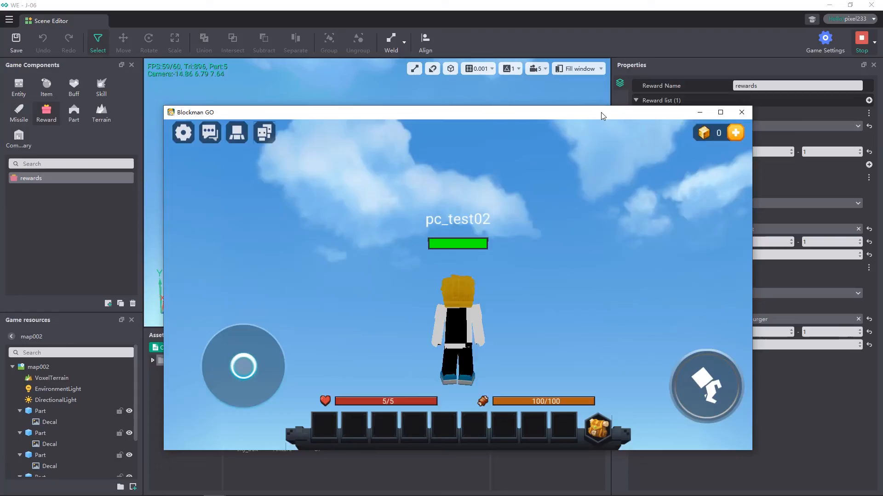
left_click(720, 113)
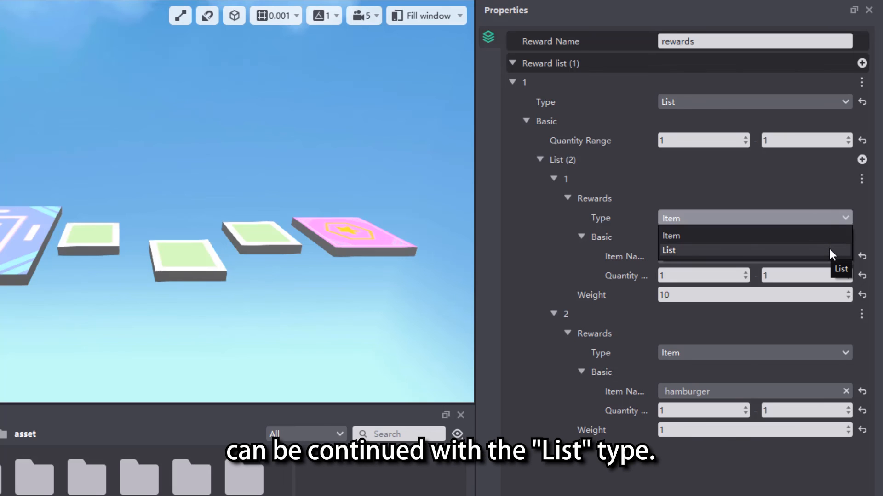
Make the carrot sub-entry a List type and add one empty nested entry inside it.
left_click(668, 250)
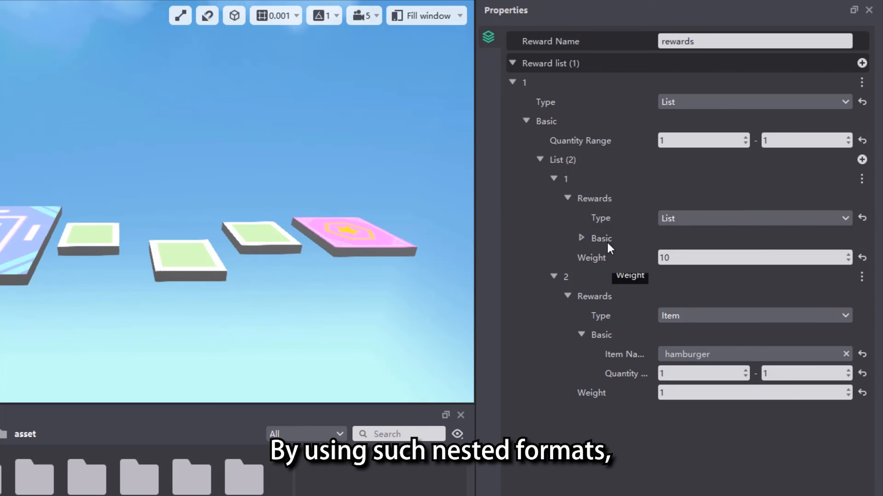
left_click(581, 238)
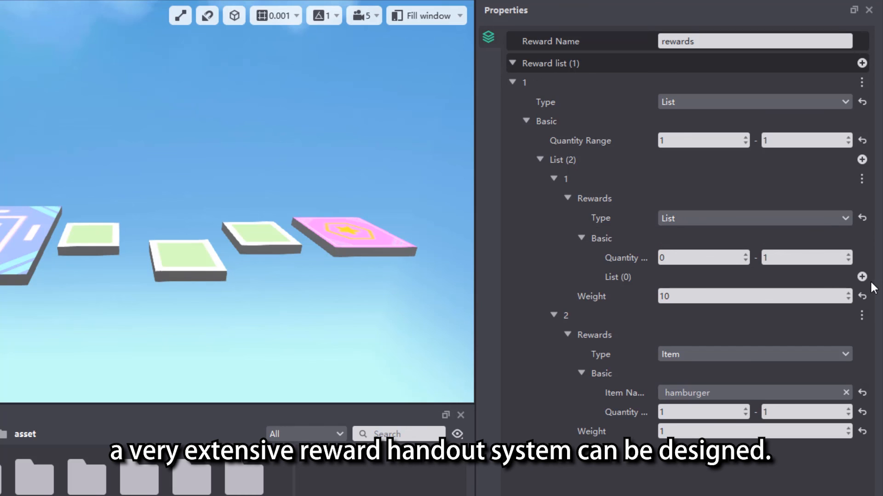
left_click(862, 277)
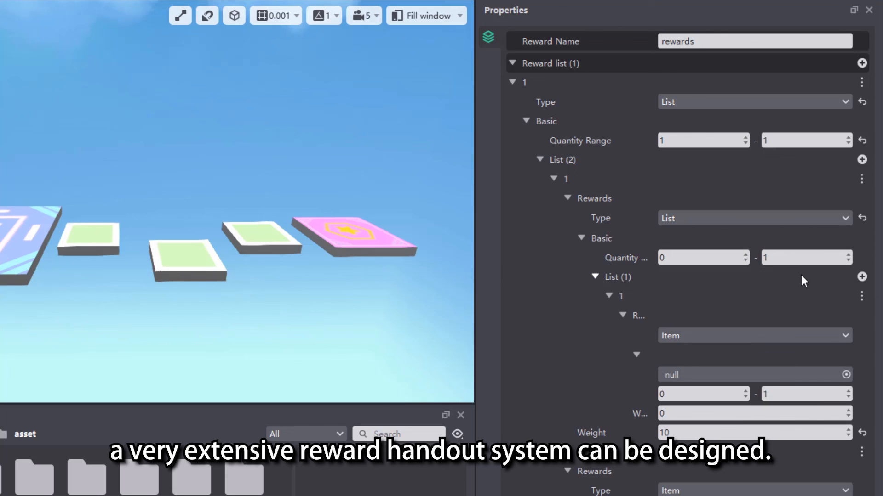